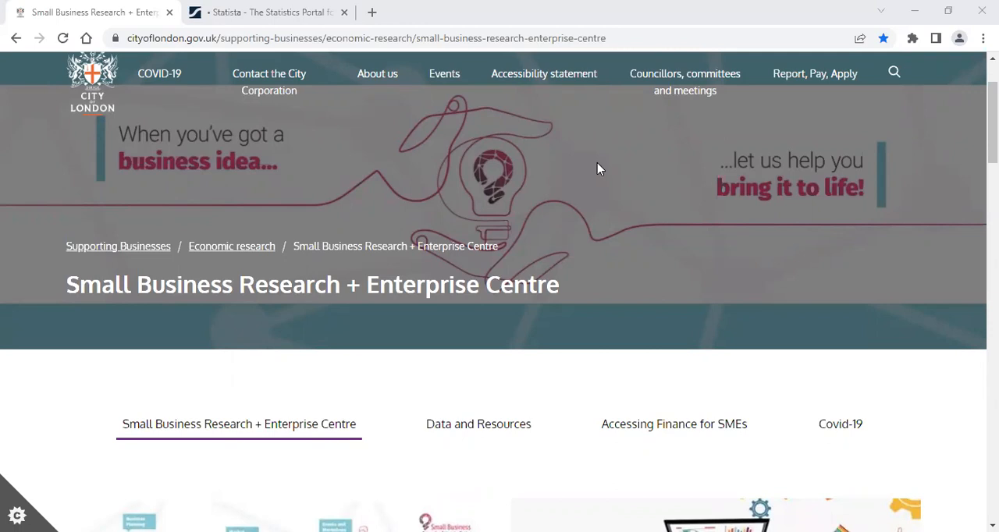
{"action": "mouse_move", "coordinate": [588, 174]}
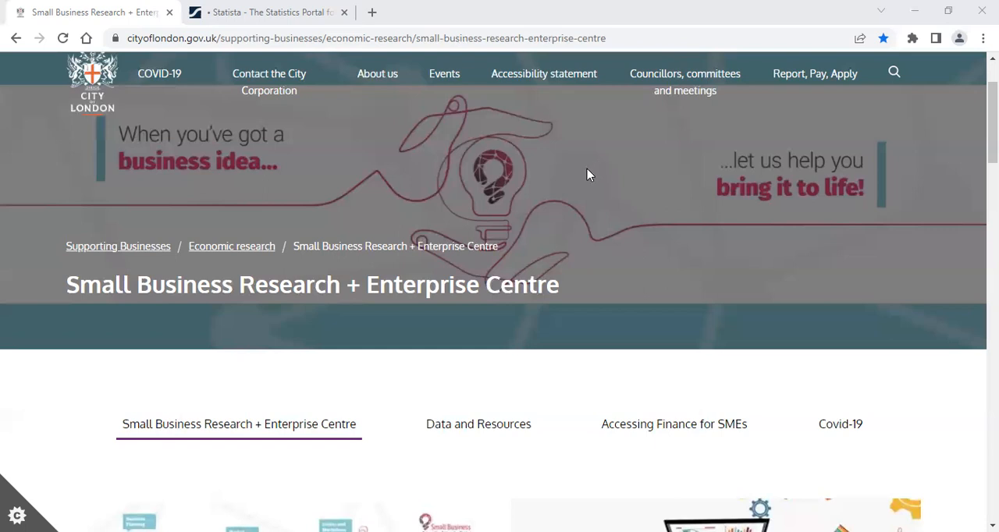
Step: Open 'Access to SBREC online databases' from the centre's Data and Resources section
{"action": "left_click", "coordinate": [478, 424]}
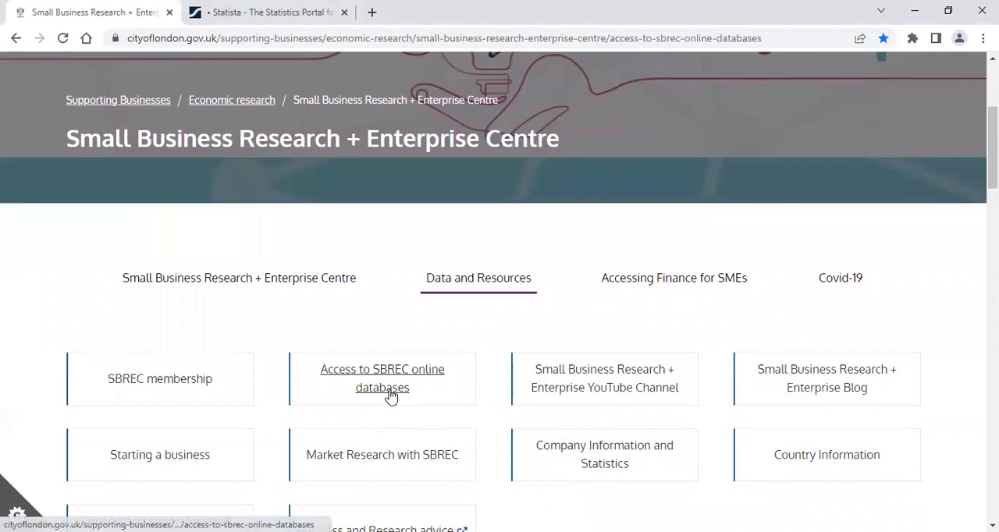
{"action": "left_click", "coordinate": [383, 378]}
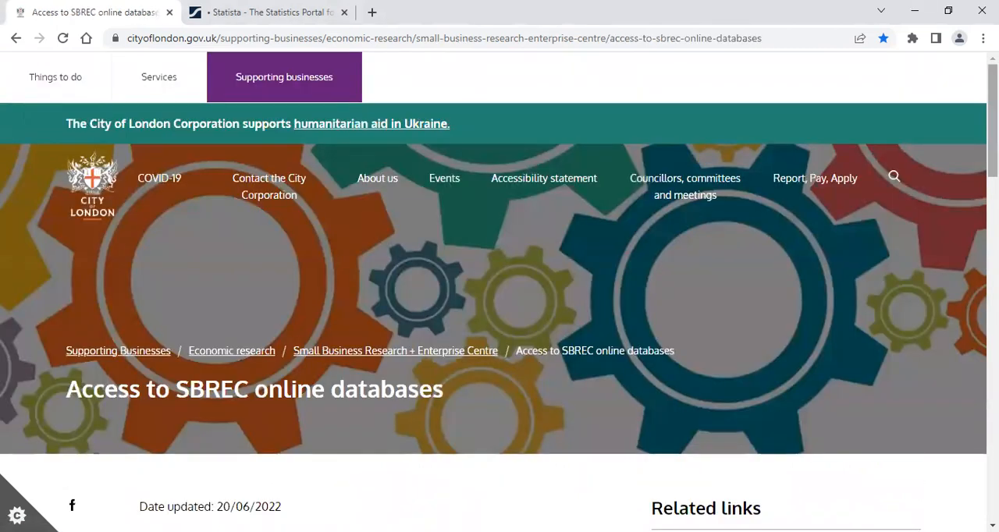
Step: Expand the Statistics database category, then switch to the already open Statista tab
{"action": "scroll", "scroll_direction": "down", "scroll_amount": 3}
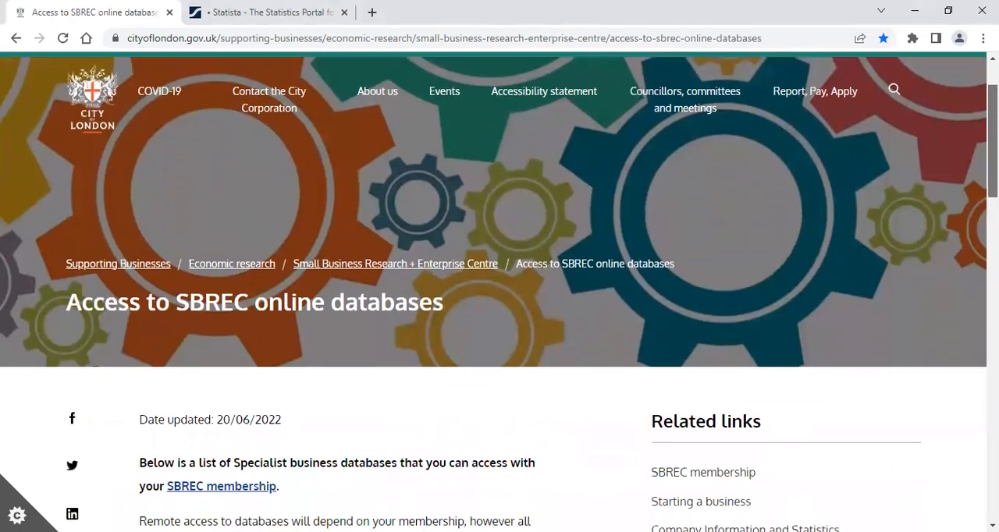
{"action": "scroll", "scroll_direction": "down", "scroll_amount": 3}
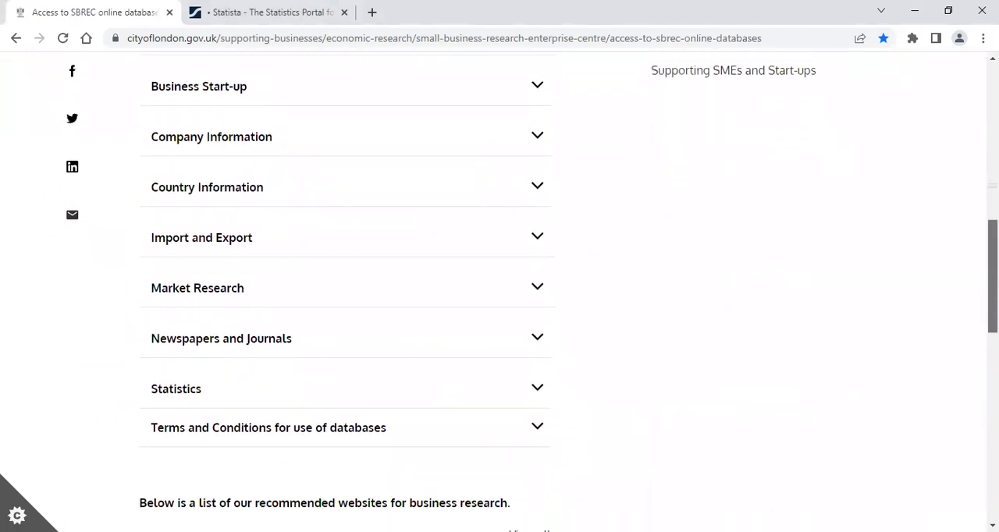
{"action": "scroll", "scroll_direction": "up", "scroll_amount": 3}
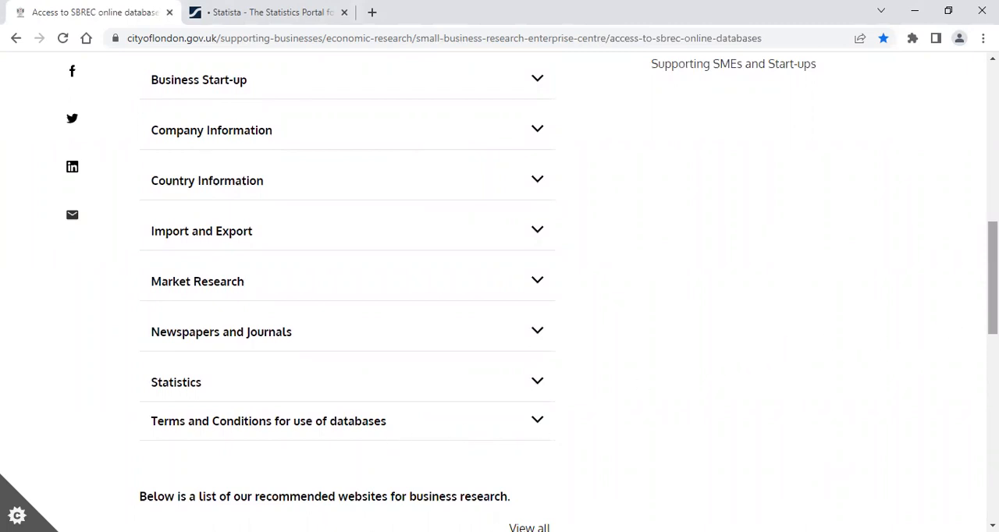
{"action": "scroll", "scroll_direction": "up", "scroll_amount": 3}
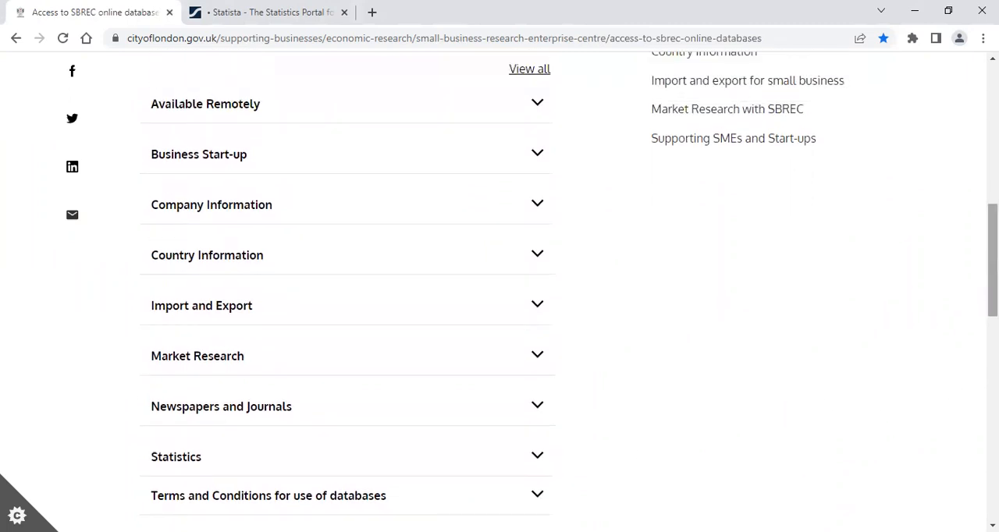
{"action": "mouse_move", "coordinate": [239, 211]}
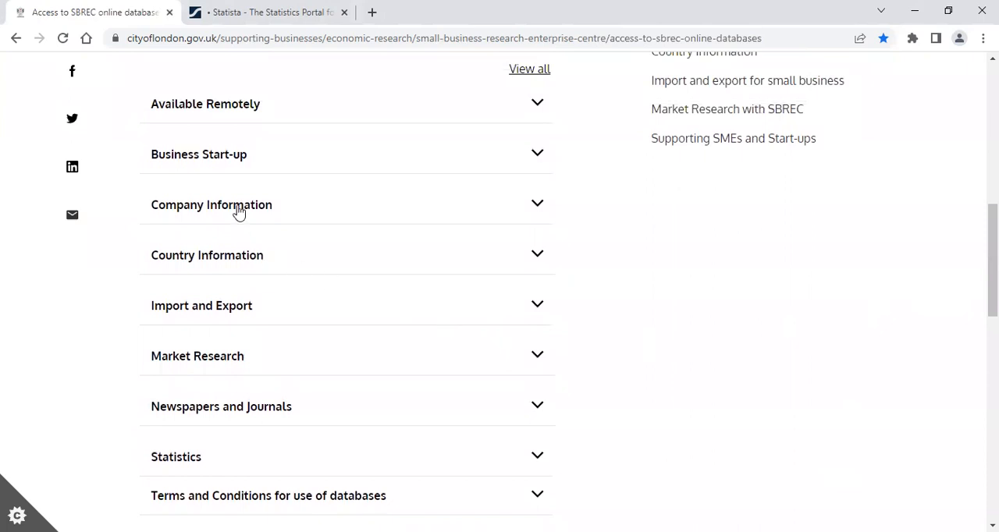
{"action": "mouse_move", "coordinate": [197, 356]}
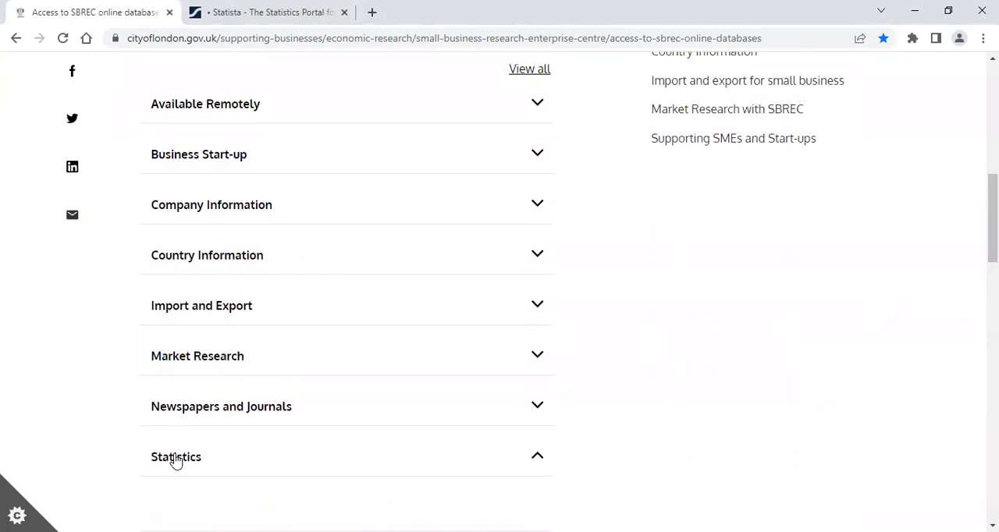
{"action": "left_click", "coordinate": [176, 457]}
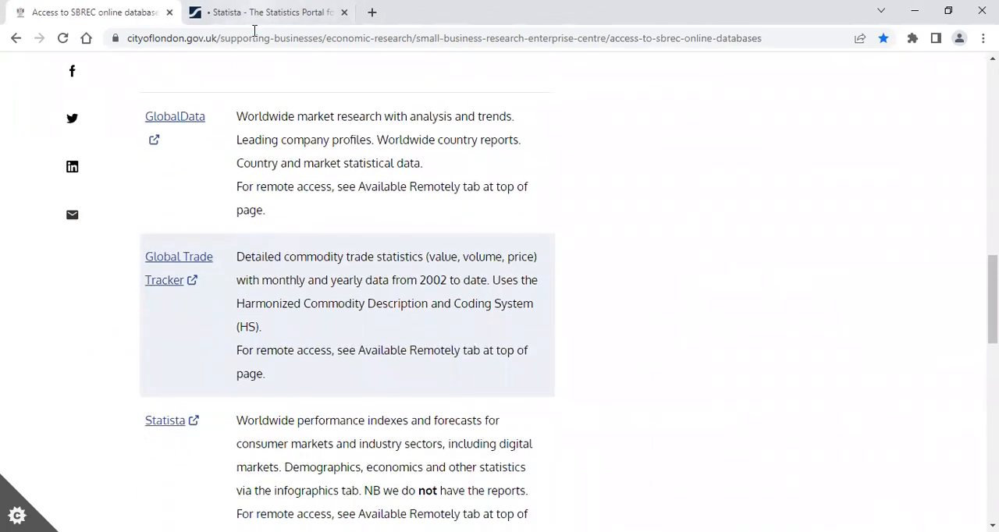
{"action": "left_click", "coordinate": [165, 421]}
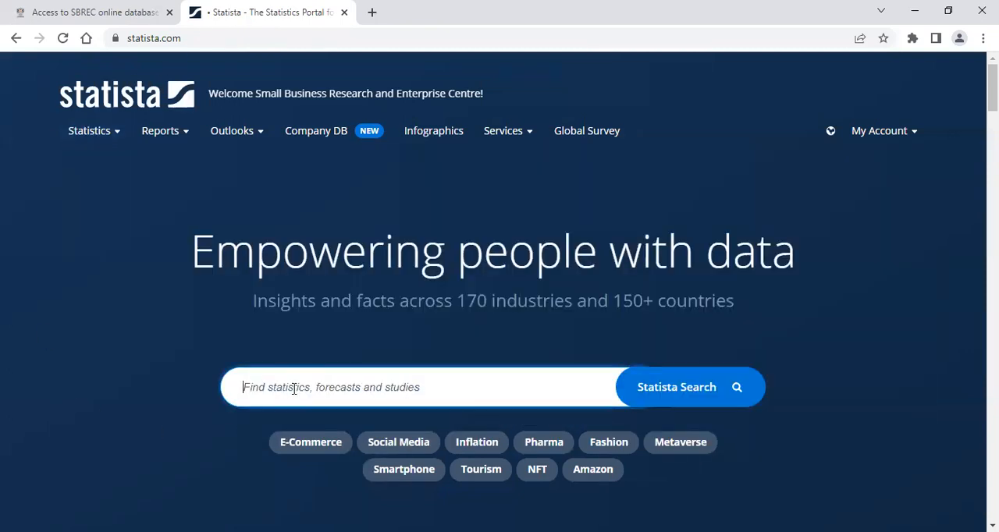
Step: Search Statista for 'fruit juice' by picking the suggestion after typing 'fruit'
{"action": "type", "text": "fr"}
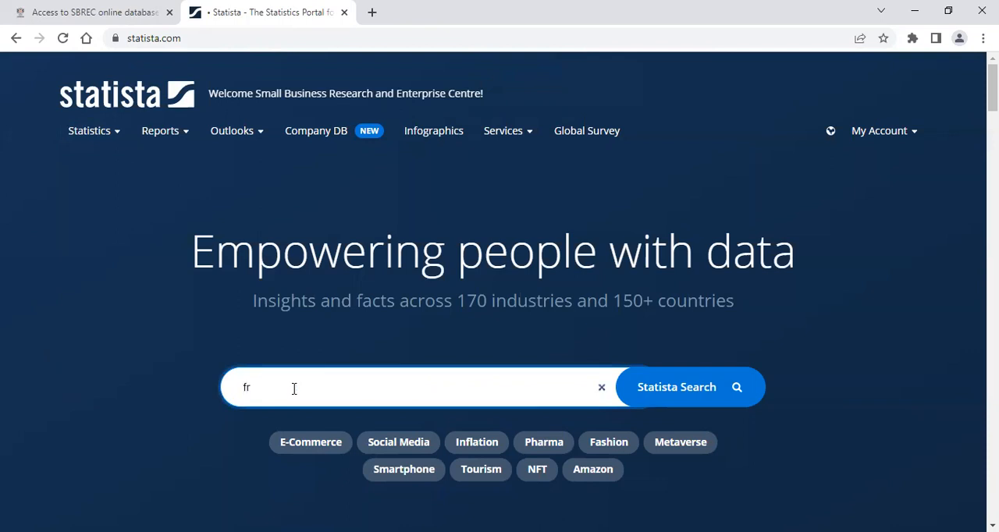
{"action": "type", "text": "uit"}
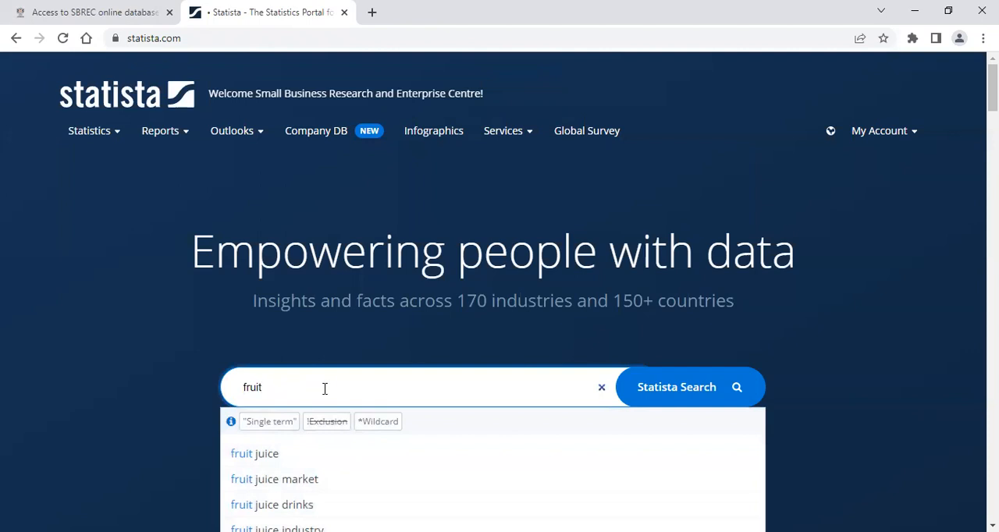
{"action": "mouse_move", "coordinate": [255, 454]}
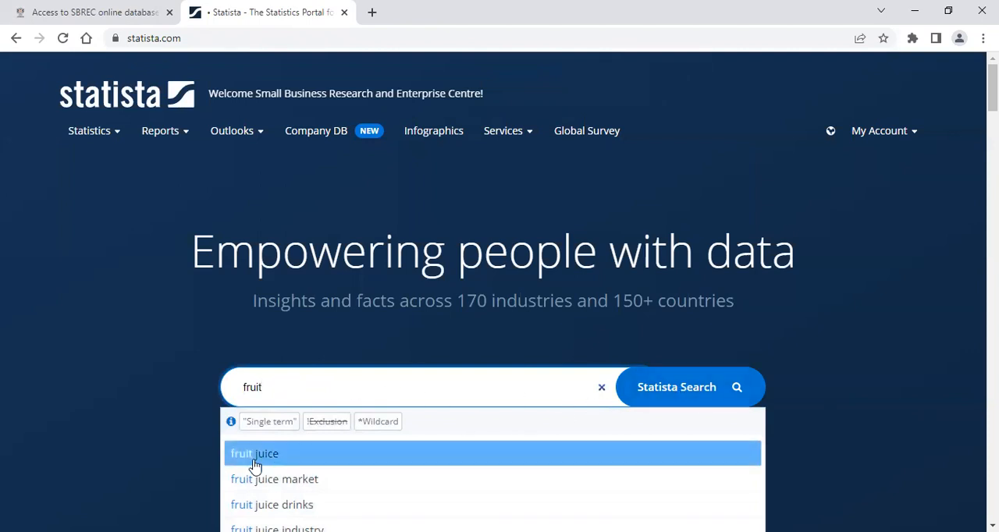
{"action": "left_click", "coordinate": [255, 454]}
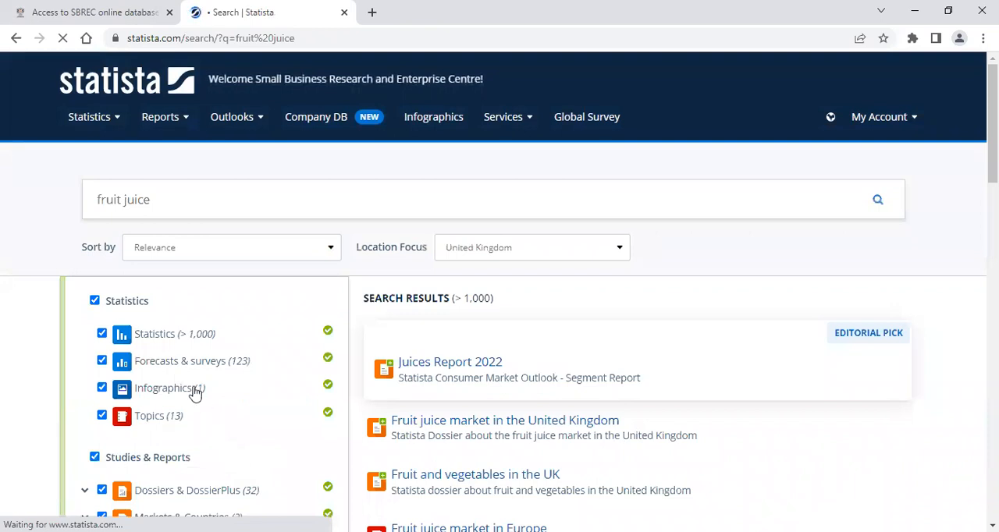
{"action": "mouse_move", "coordinate": [154, 367]}
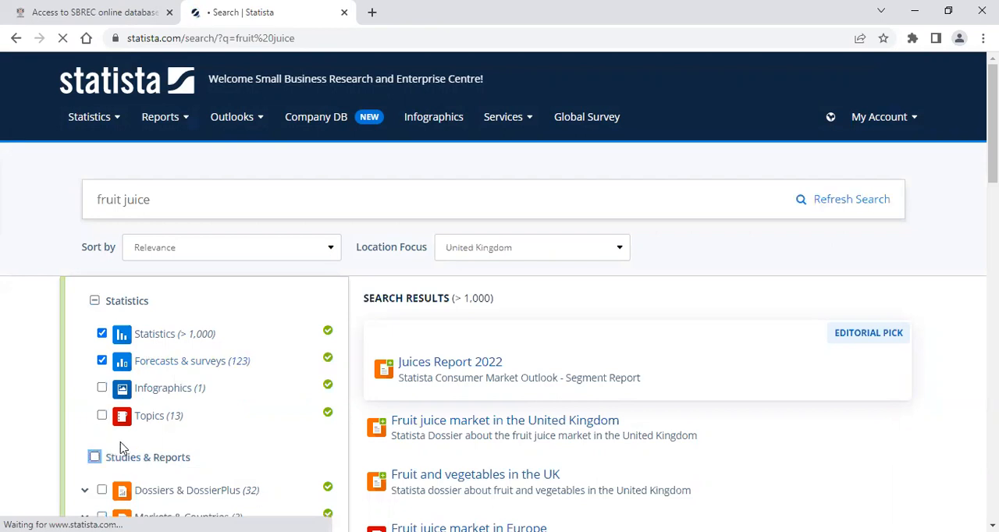
Step: Scroll down the results filter panel toward the country filters
{"action": "scroll", "scroll_direction": "down", "scroll_amount": 3}
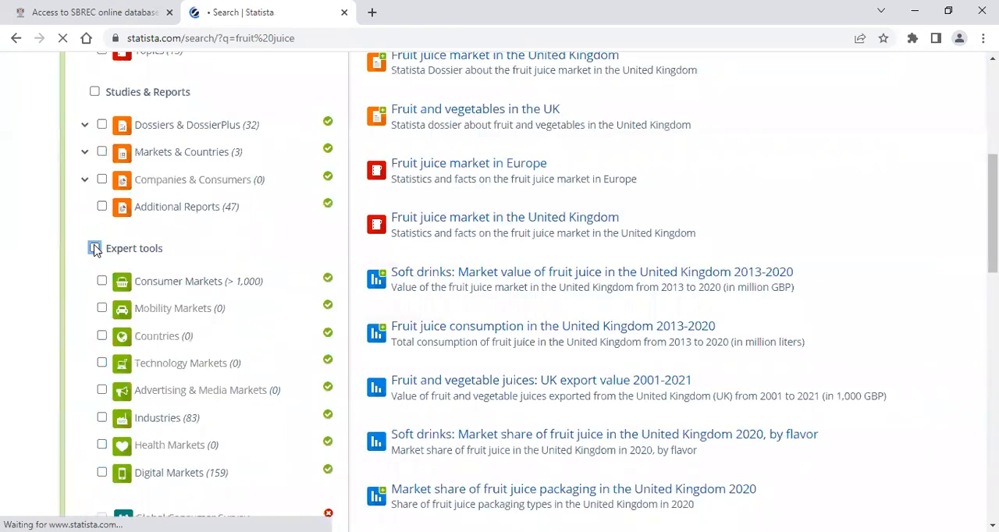
{"action": "scroll", "scroll_direction": "down", "scroll_amount": 3}
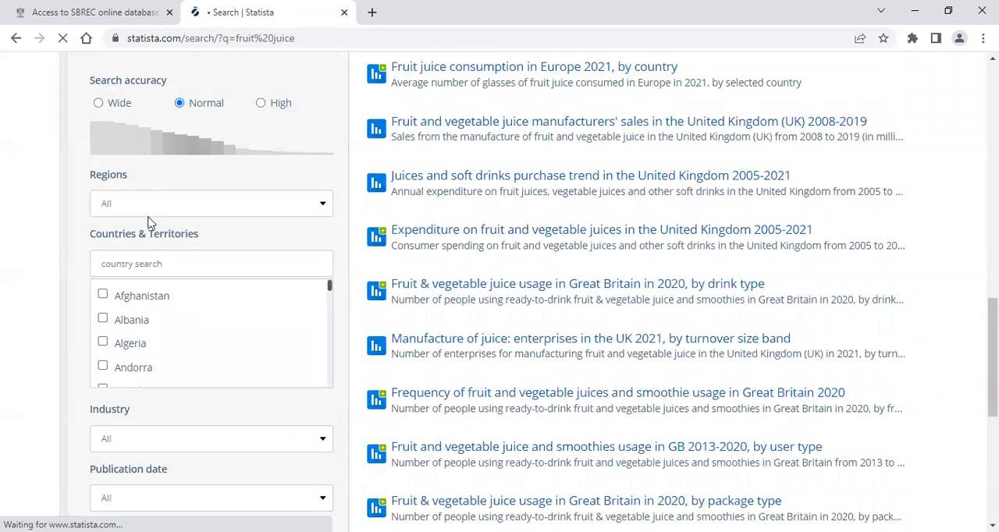
Step: Filter the results to United Kingdom, found by searching 'uni', and 2022 publications
{"action": "type", "text": "u"}
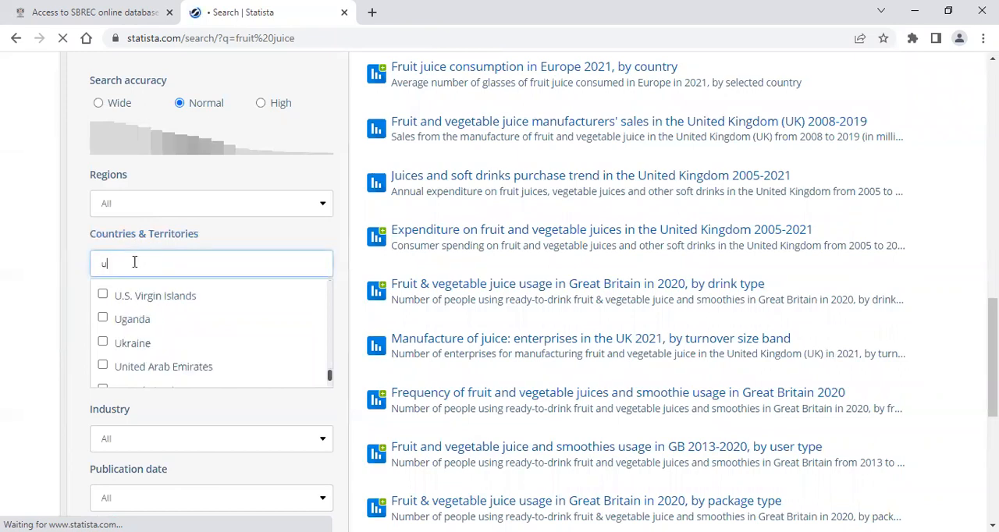
{"action": "type", "text": "ni"}
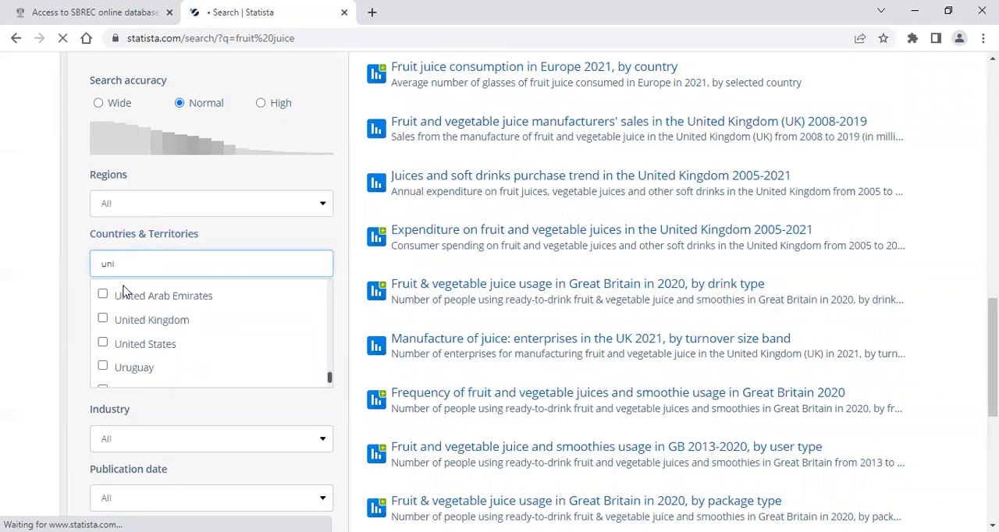
{"action": "left_click", "coordinate": [103, 318]}
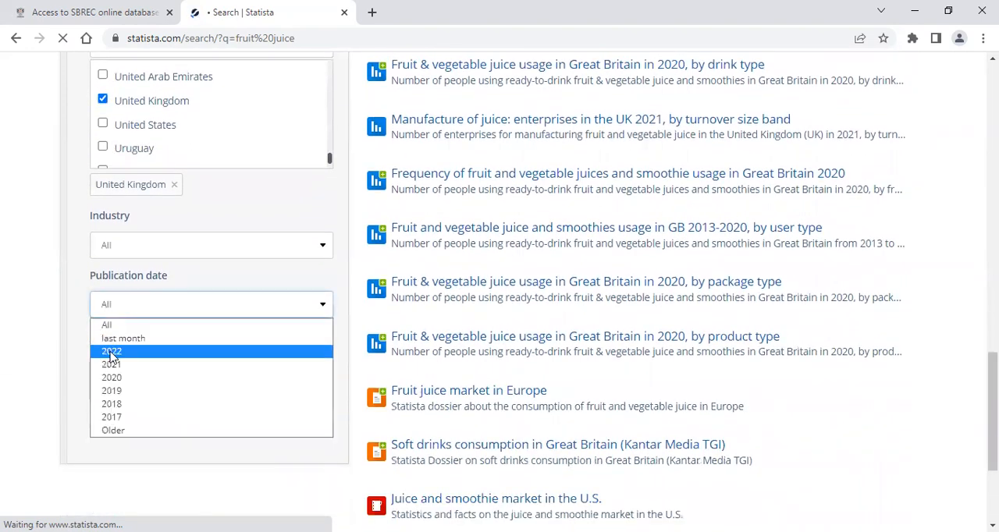
{"action": "left_click", "coordinate": [112, 351]}
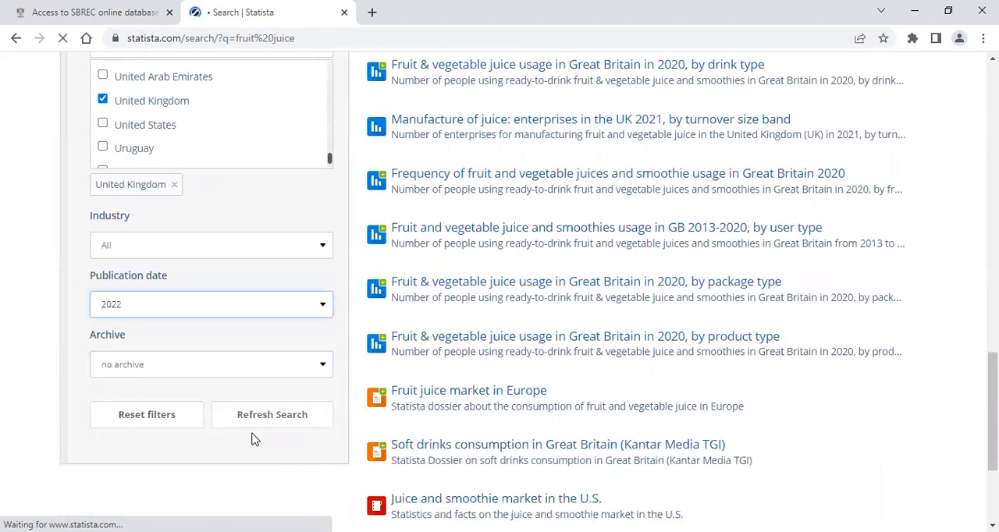
{"action": "mouse_move", "coordinate": [787, 384]}
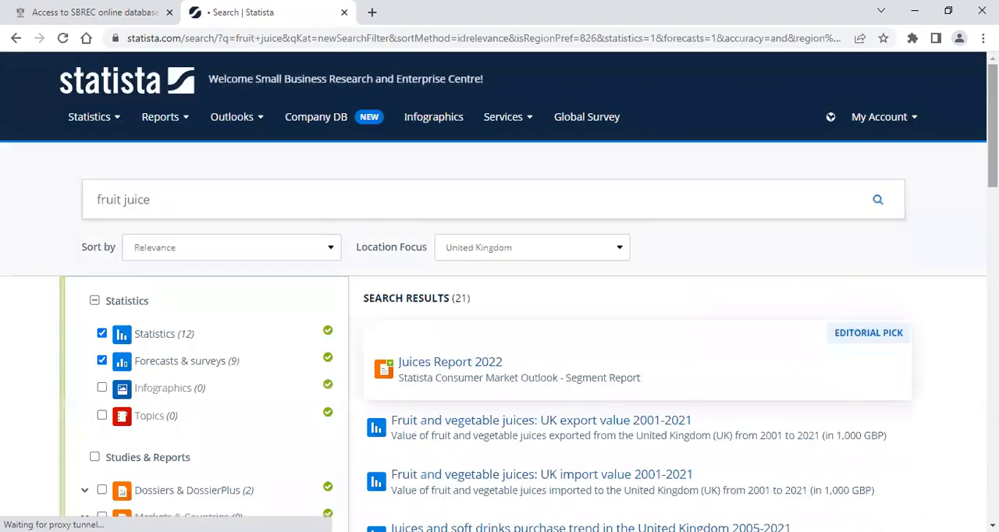
Step: Open 'Juices and soft drinks purchase trend in the United Kingdom 2005-2021' from the results
{"action": "scroll", "scroll_direction": "down", "scroll_amount": 3}
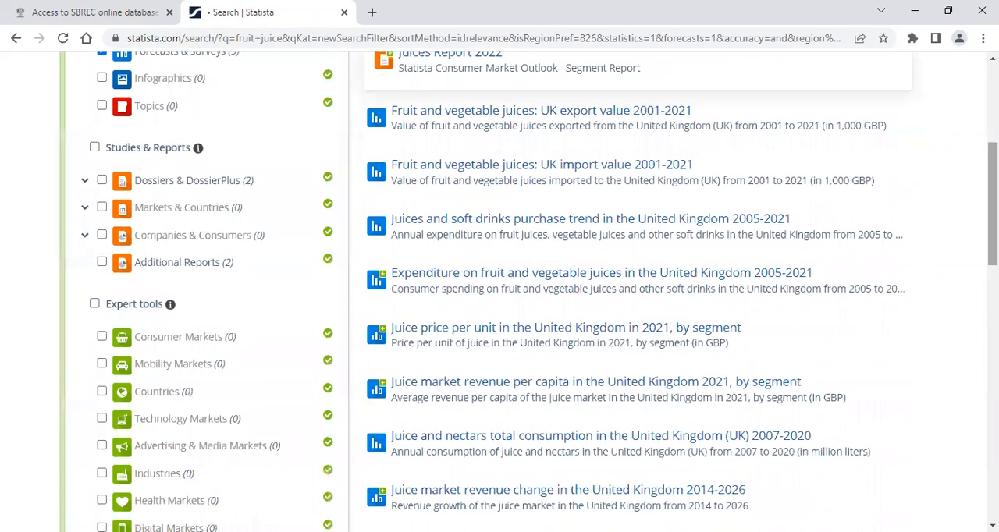
{"action": "mouse_move", "coordinate": [498, 226]}
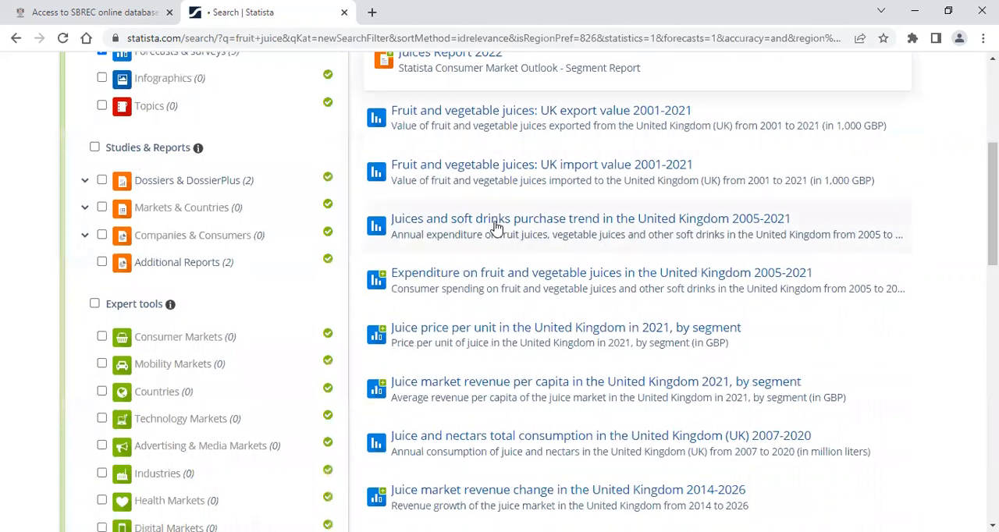
{"action": "mouse_move", "coordinate": [497, 226]}
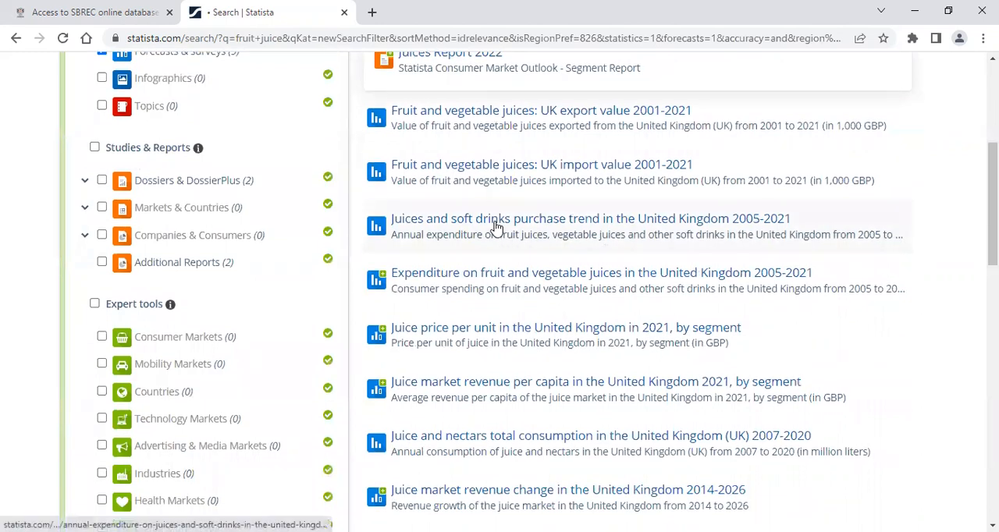
{"action": "left_click", "coordinate": [590, 219]}
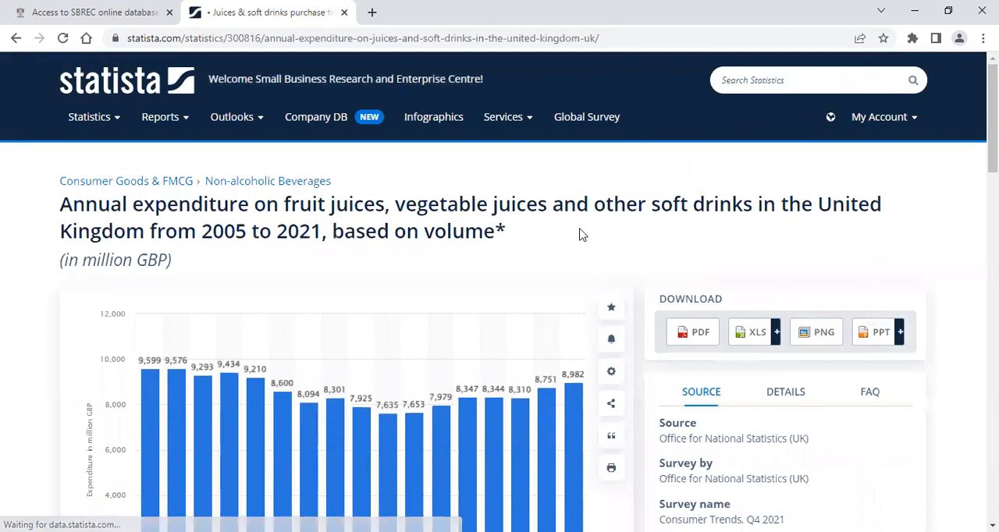
{"action": "scroll", "scroll_direction": "down", "scroll_amount": 3}
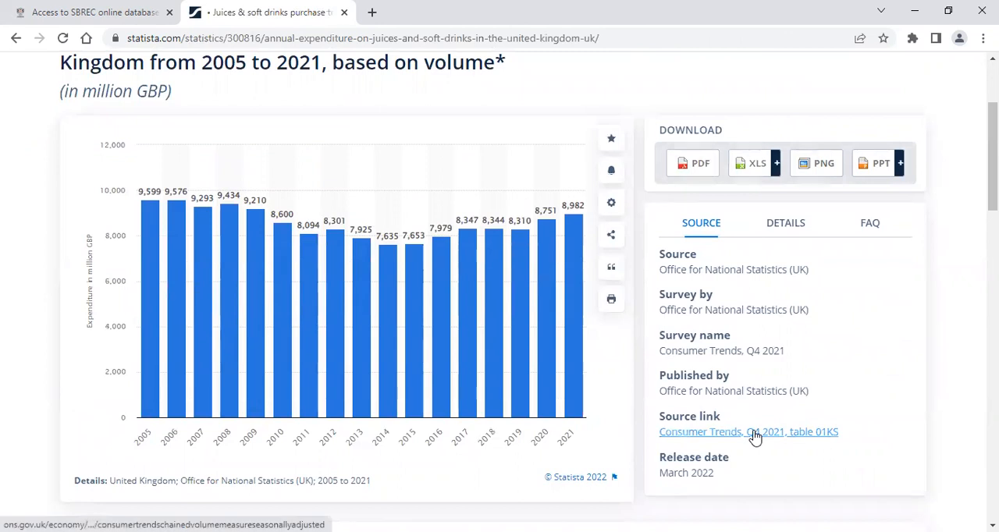
{"action": "mouse_move", "coordinate": [748, 432]}
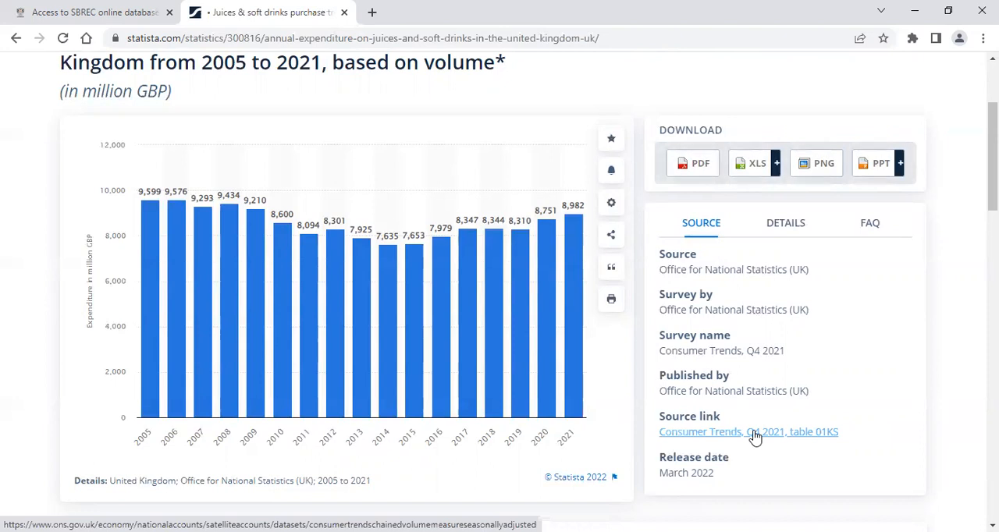
{"action": "mouse_move", "coordinate": [754, 436]}
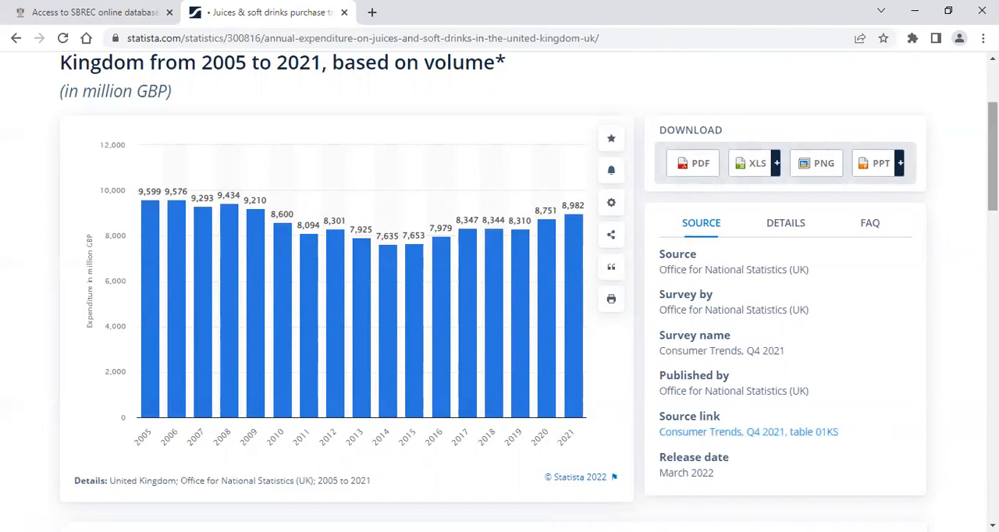
{"action": "scroll", "scroll_direction": "down", "scroll_amount": 3}
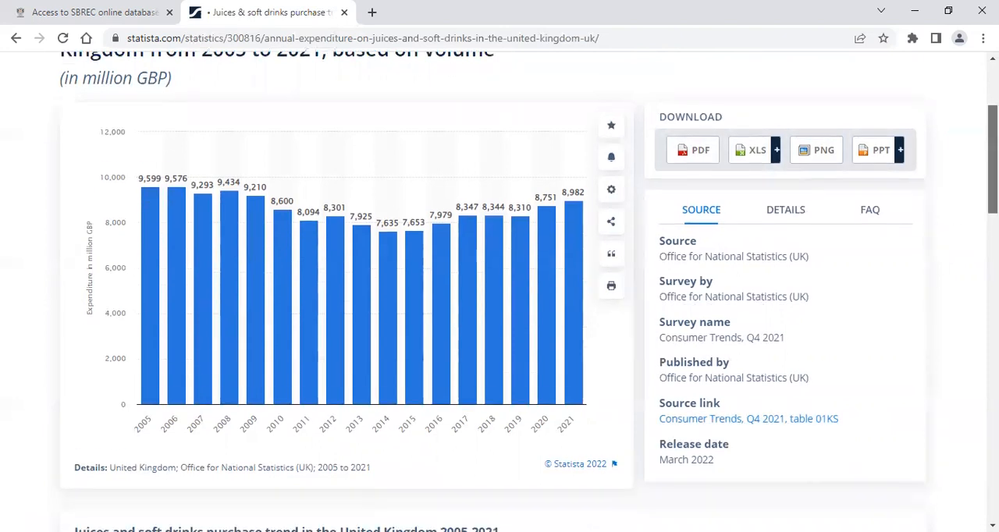
Step: Show the Consumer expenditure tab under 'Statistics on Soft drinks', then scroll back up
{"action": "scroll", "scroll_direction": "down", "scroll_amount": 3}
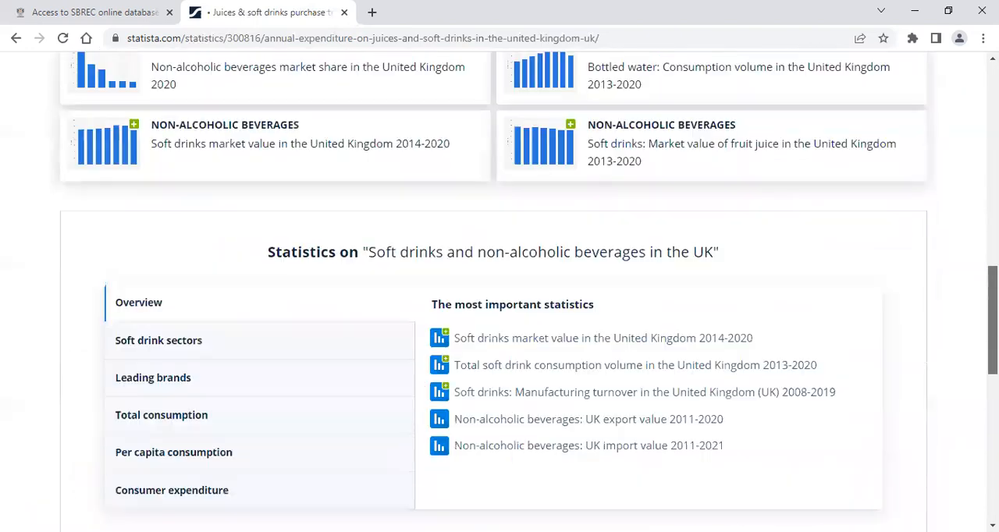
{"action": "scroll", "scroll_direction": "down", "scroll_amount": 3}
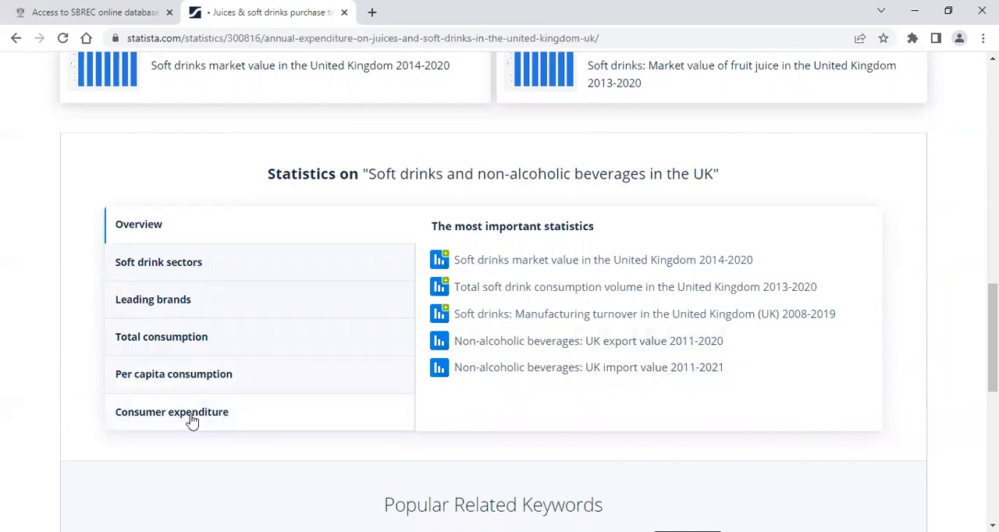
{"action": "left_click", "coordinate": [171, 412]}
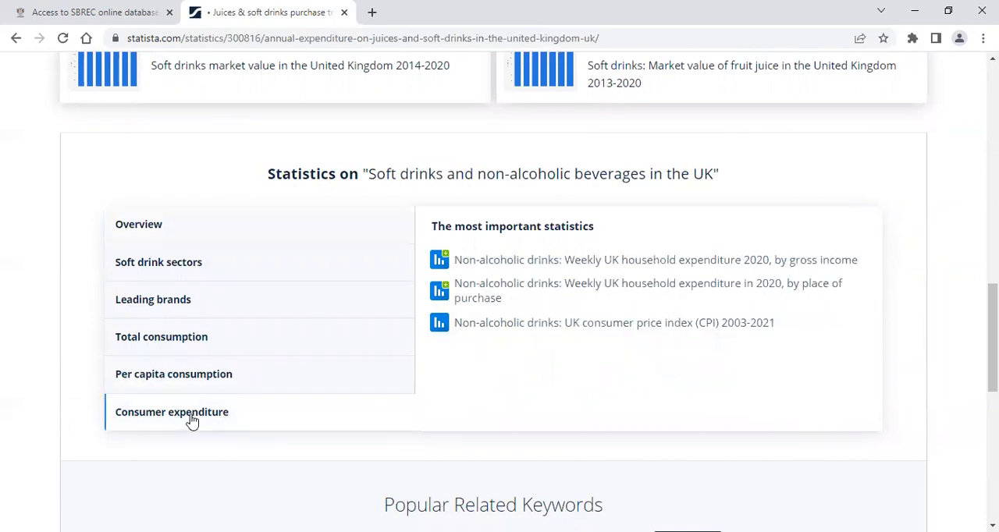
{"action": "mouse_move", "coordinate": [192, 363]}
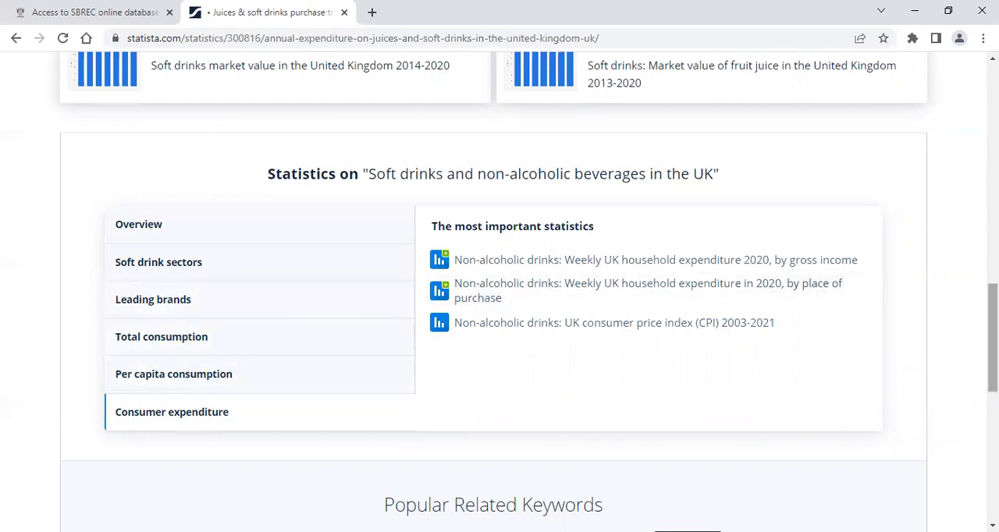
{"action": "scroll", "scroll_direction": "up", "scroll_amount": 3}
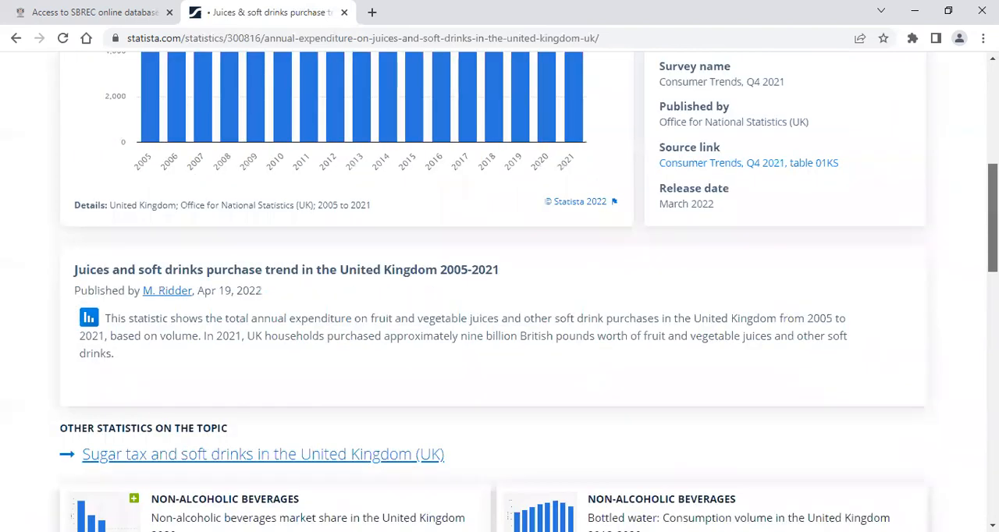
Step: Scroll to the top and go to Company DB in the navigation bar
{"action": "scroll", "scroll_direction": "up", "scroll_amount": 3}
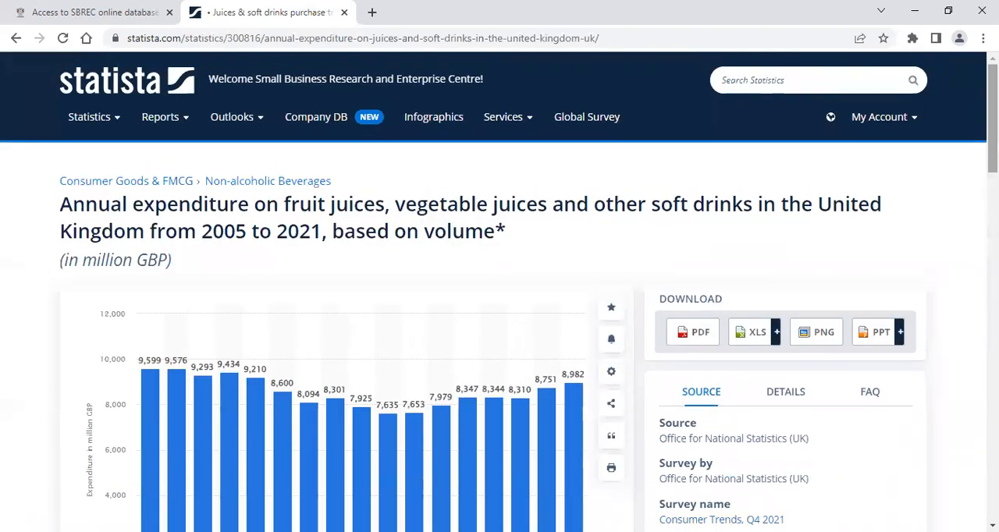
{"action": "mouse_move", "coordinate": [481, 176]}
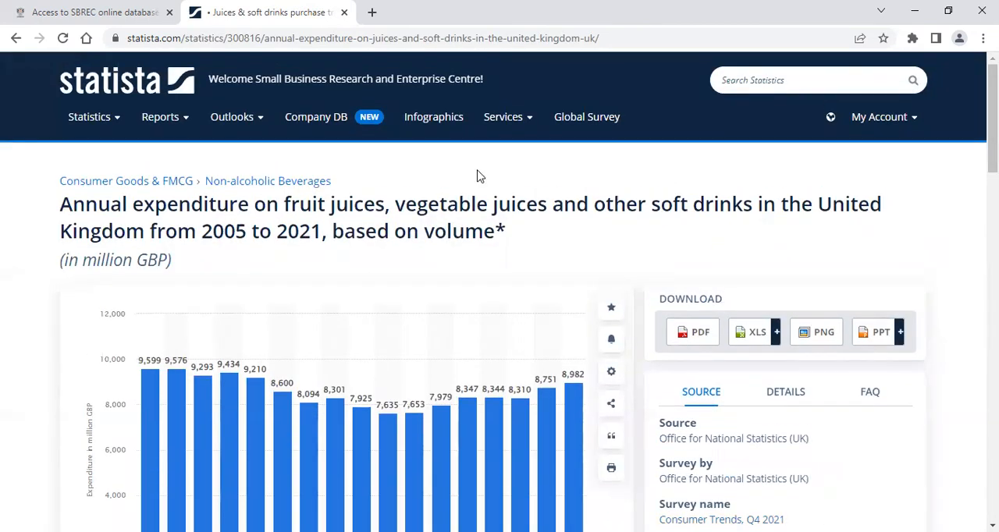
{"action": "mouse_move", "coordinate": [369, 164]}
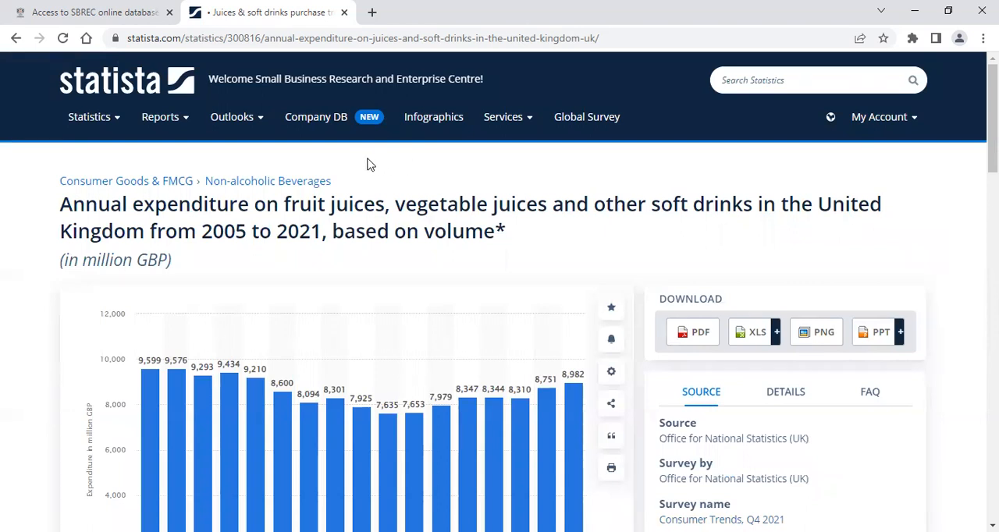
{"action": "mouse_move", "coordinate": [316, 117]}
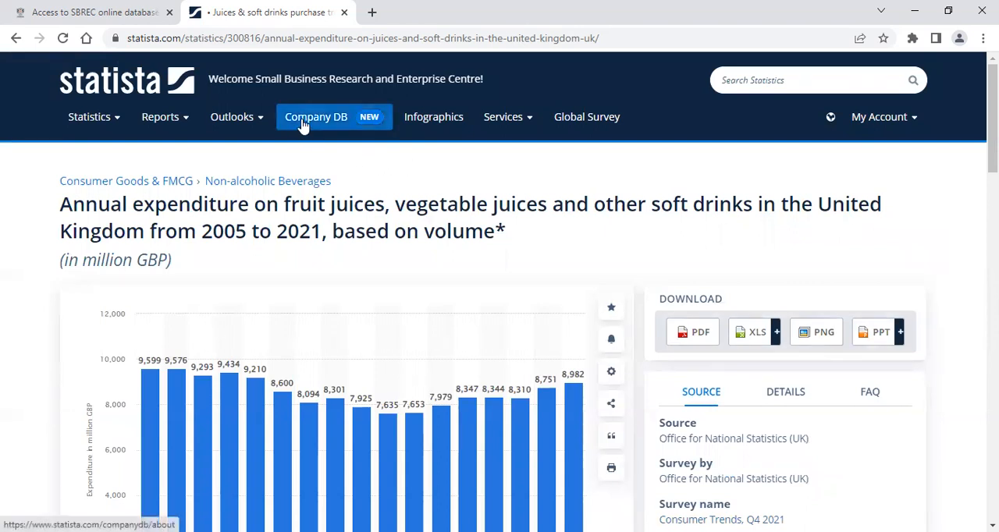
{"action": "left_click", "coordinate": [316, 117]}
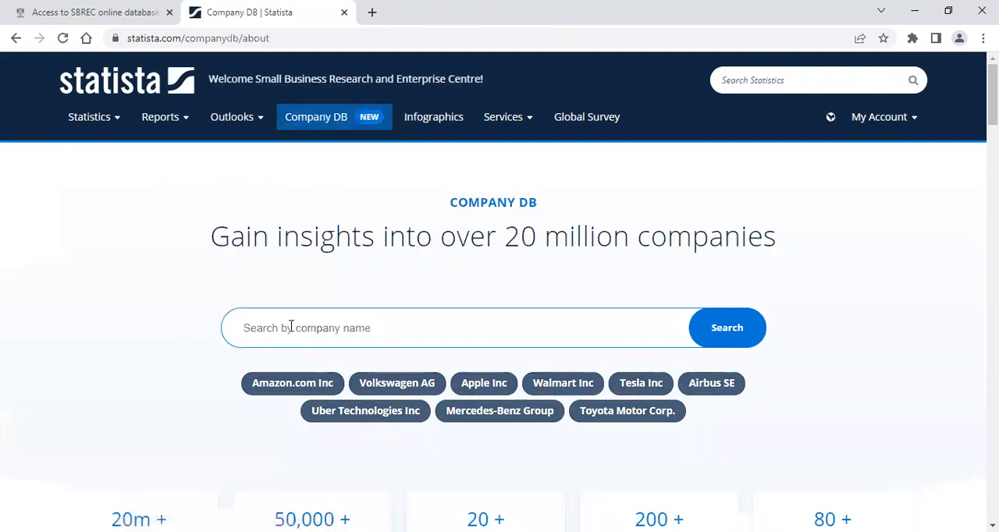
{"action": "mouse_move", "coordinate": [311, 327]}
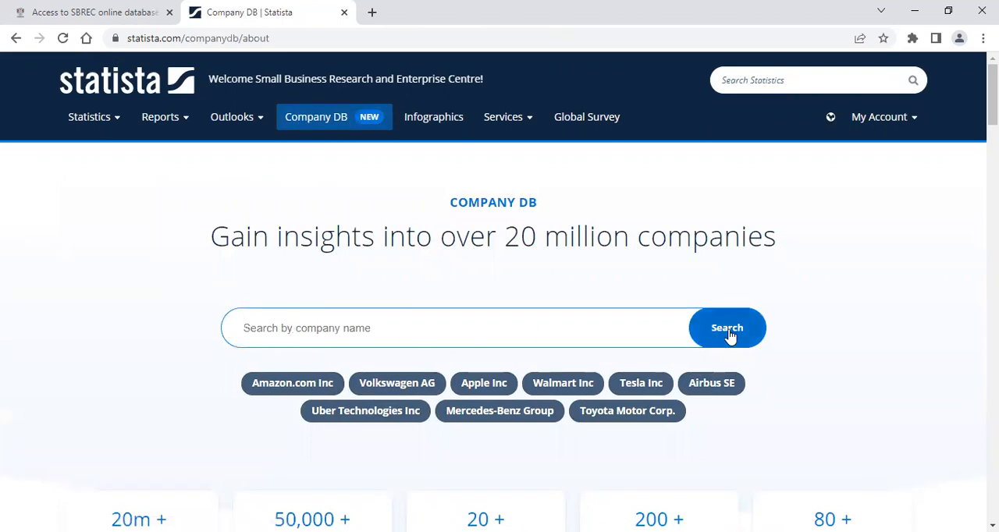
Step: Search with an empty company name and scroll to the 34,198,632-company results table
{"action": "left_click", "coordinate": [727, 327]}
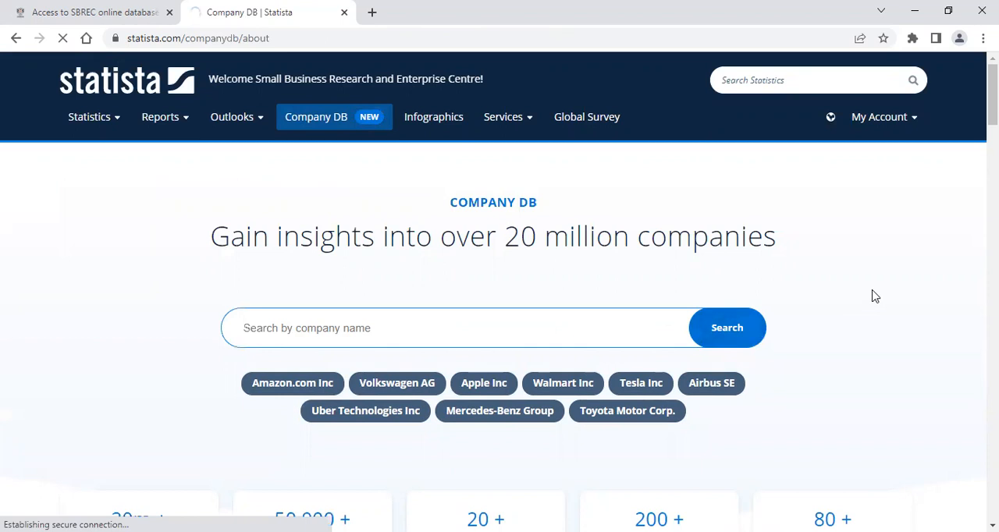
{"action": "left_click", "coordinate": [726, 328]}
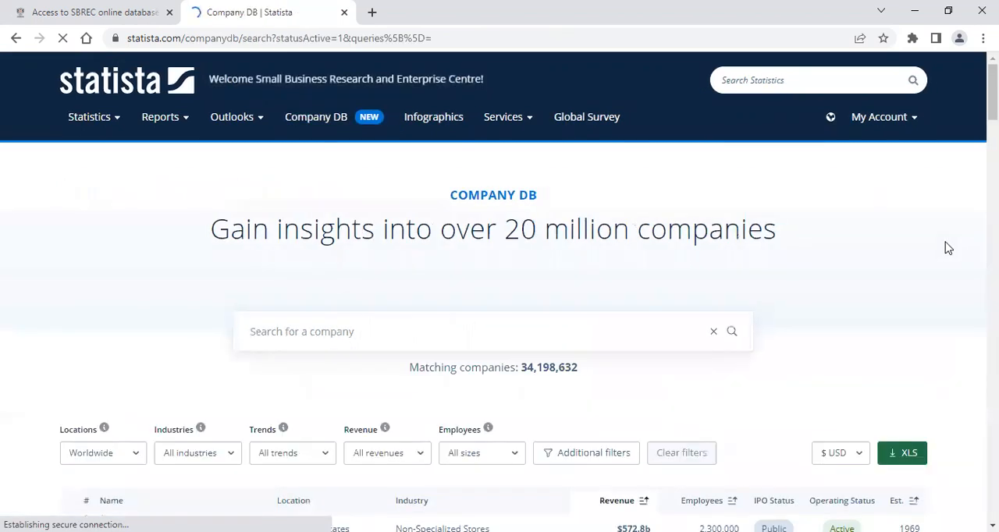
{"action": "scroll", "scroll_direction": "down", "scroll_amount": 3}
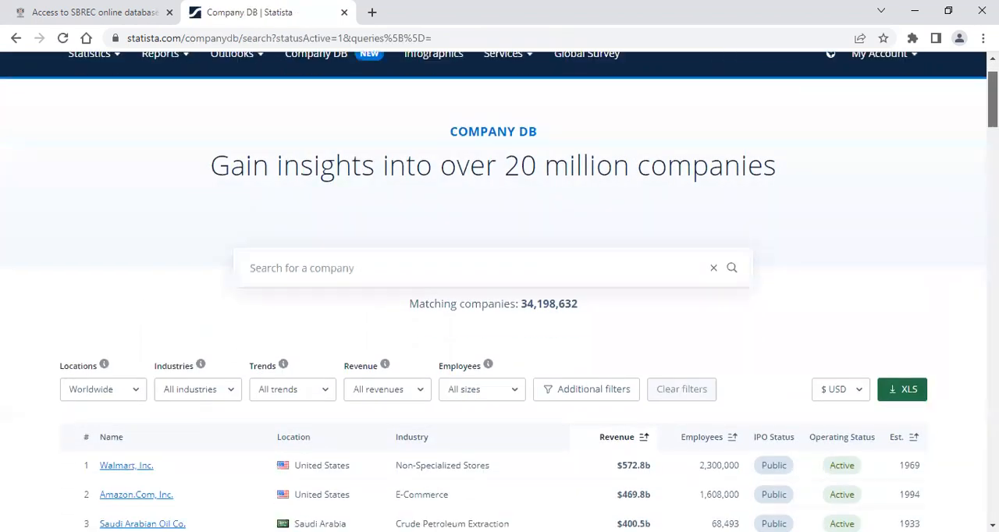
{"action": "scroll", "scroll_direction": "down", "scroll_amount": 3}
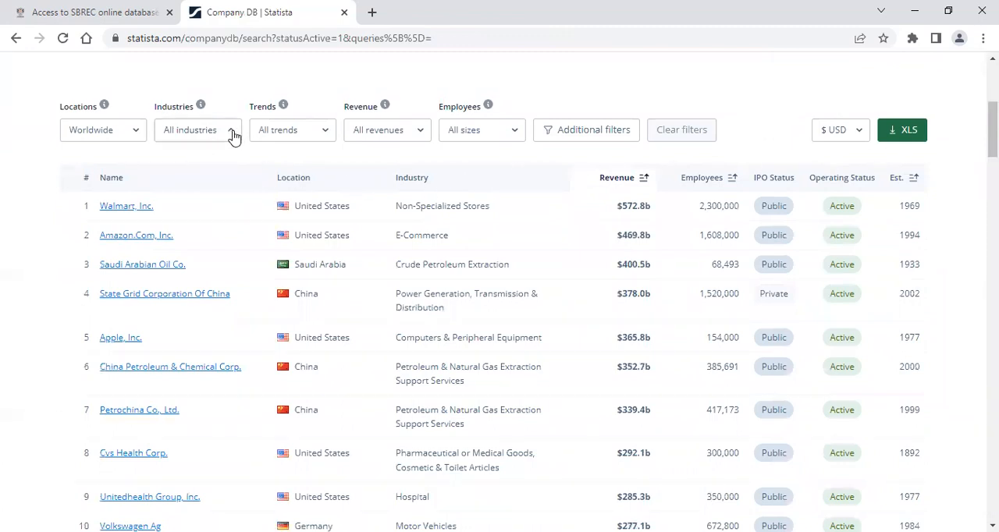
Step: Filter companies to B - Mining & Quarrying with 3D Printing, Artificial Intelligence and Big Data trends
{"action": "left_click", "coordinate": [197, 129]}
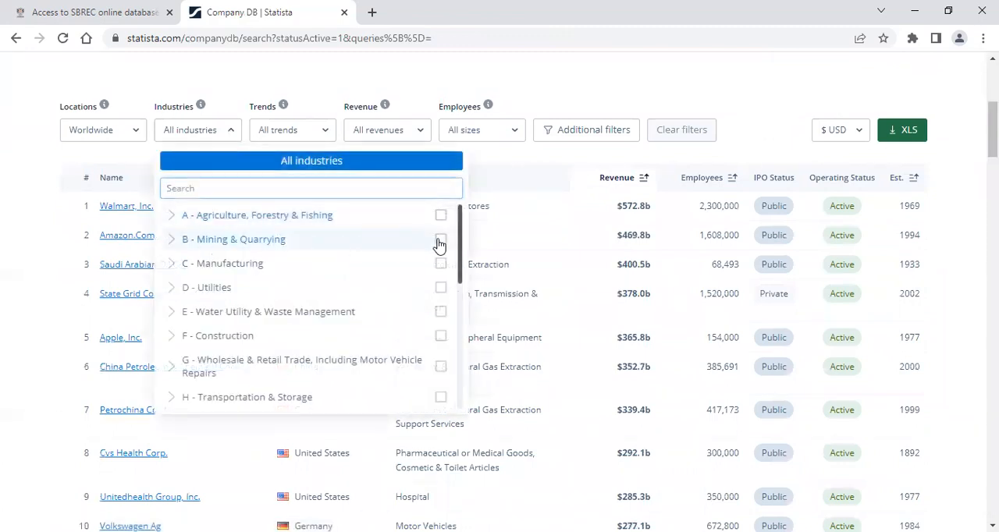
{"action": "left_click", "coordinate": [440, 239]}
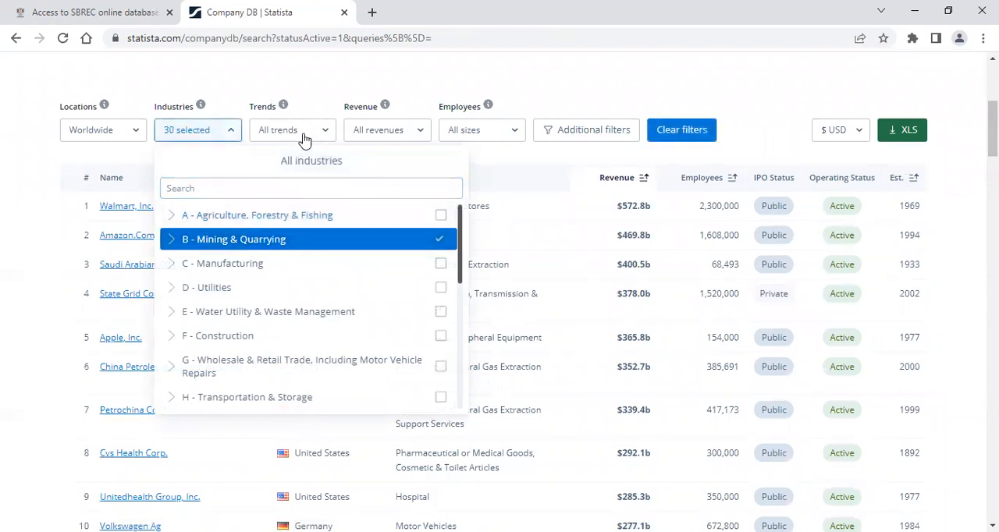
{"action": "left_click", "coordinate": [293, 130]}
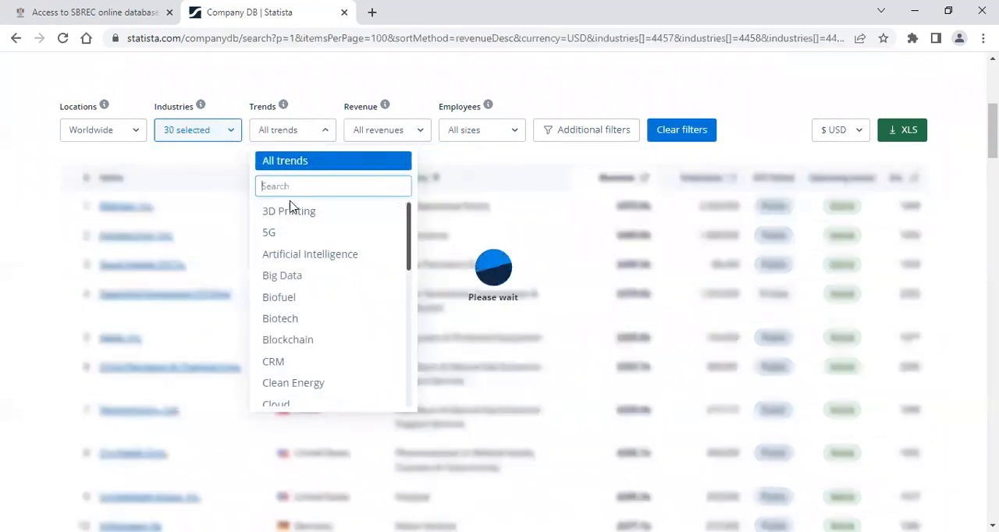
{"action": "left_click", "coordinate": [289, 211]}
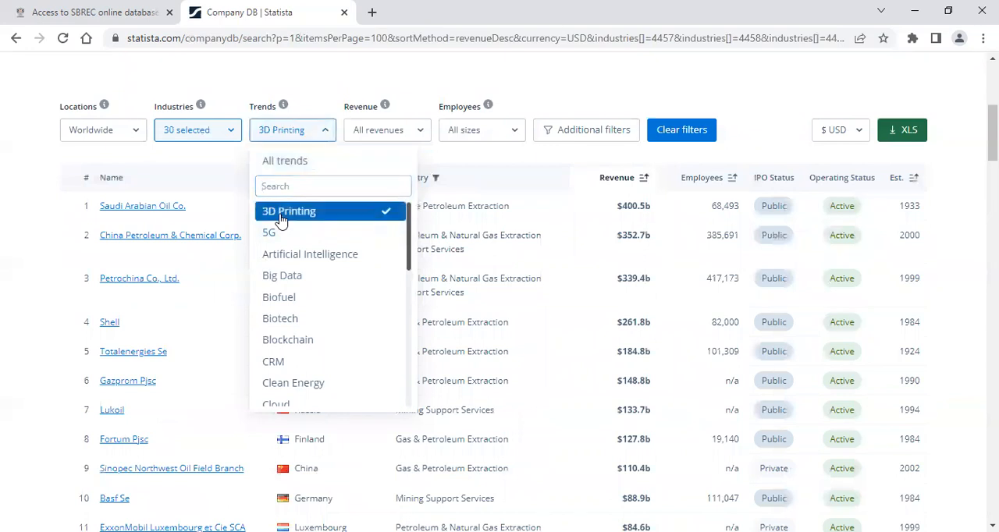
{"action": "left_click", "coordinate": [310, 253]}
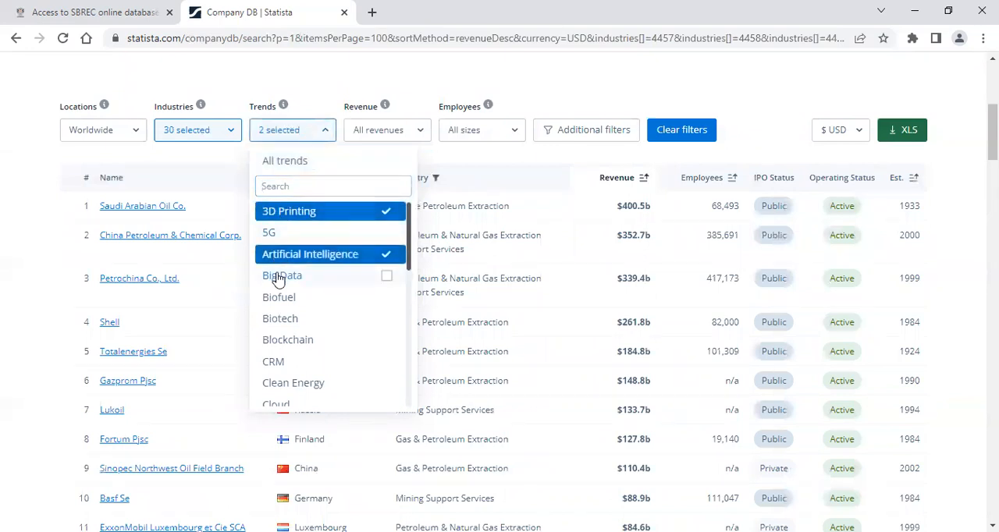
{"action": "left_click", "coordinate": [282, 276]}
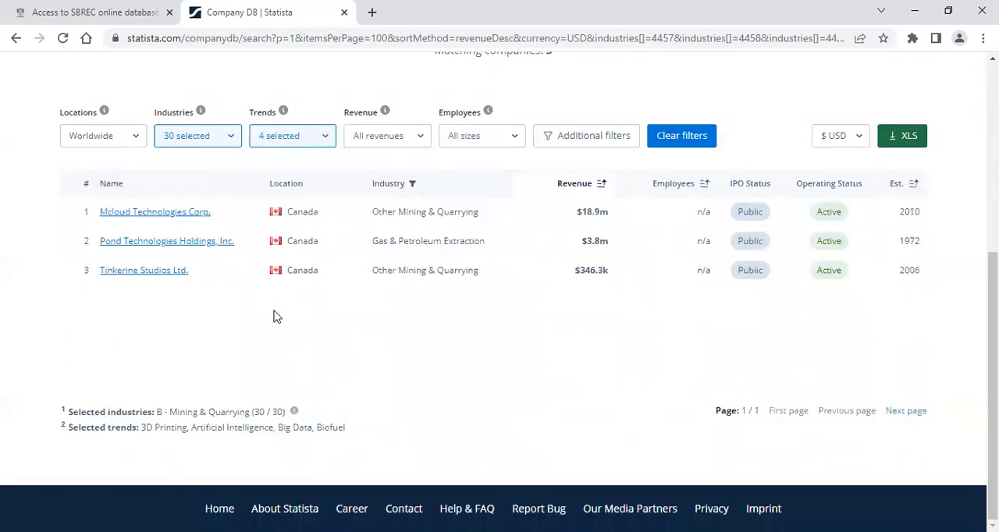
{"action": "mouse_move", "coordinate": [133, 308]}
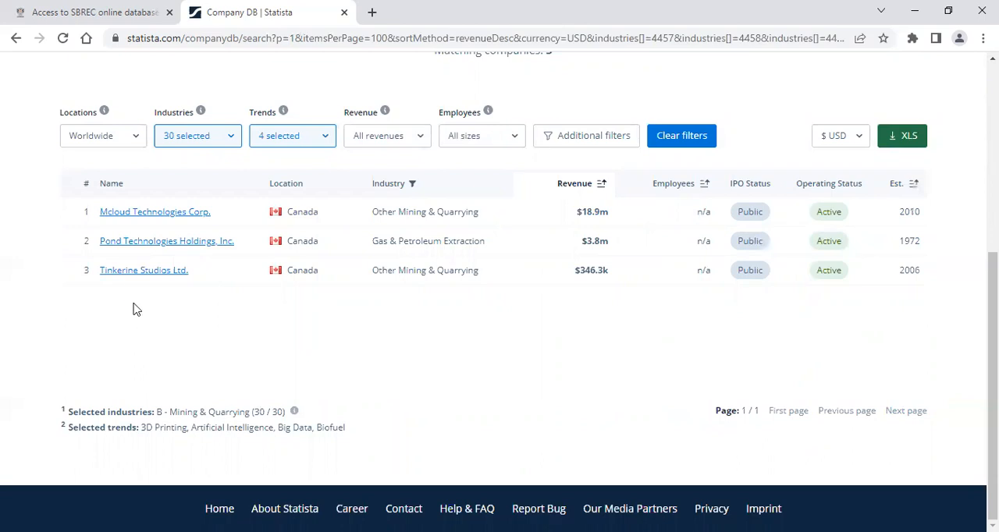
{"action": "mouse_move", "coordinate": [132, 275]}
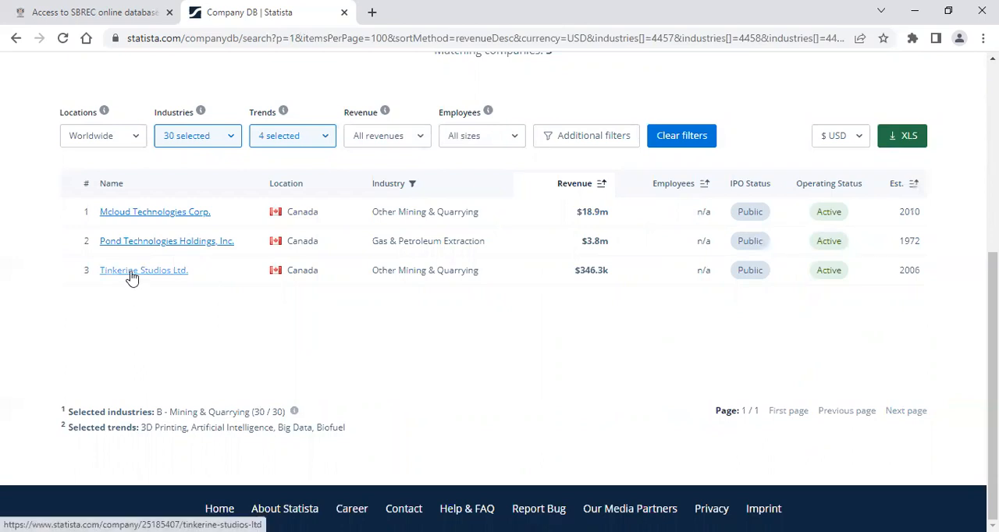
Step: Open Tinkerine Studios Ltd.'s profile and scroll to its 2017–2021 revenue and growth figures
{"action": "left_click", "coordinate": [143, 270]}
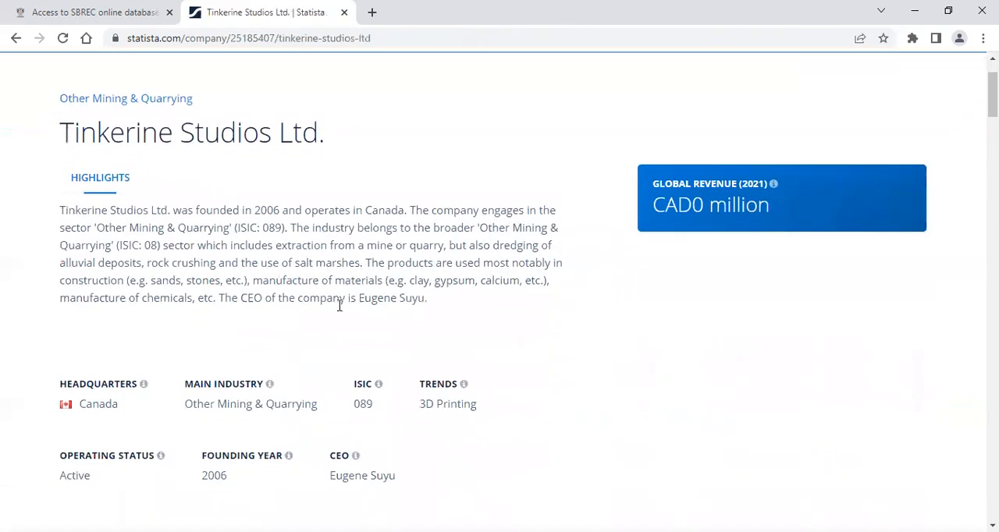
{"action": "scroll", "scroll_direction": "down", "scroll_amount": 3}
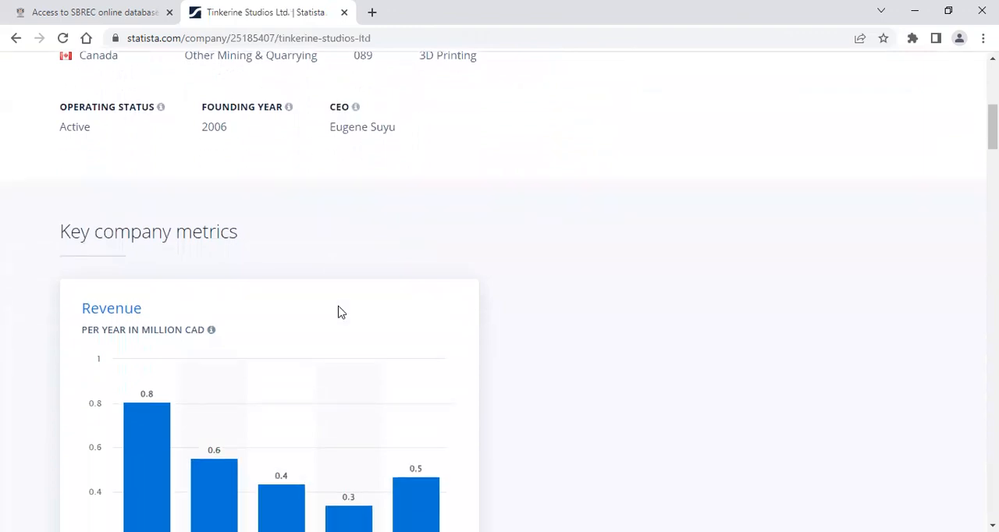
{"action": "scroll", "scroll_direction": "down", "scroll_amount": 3}
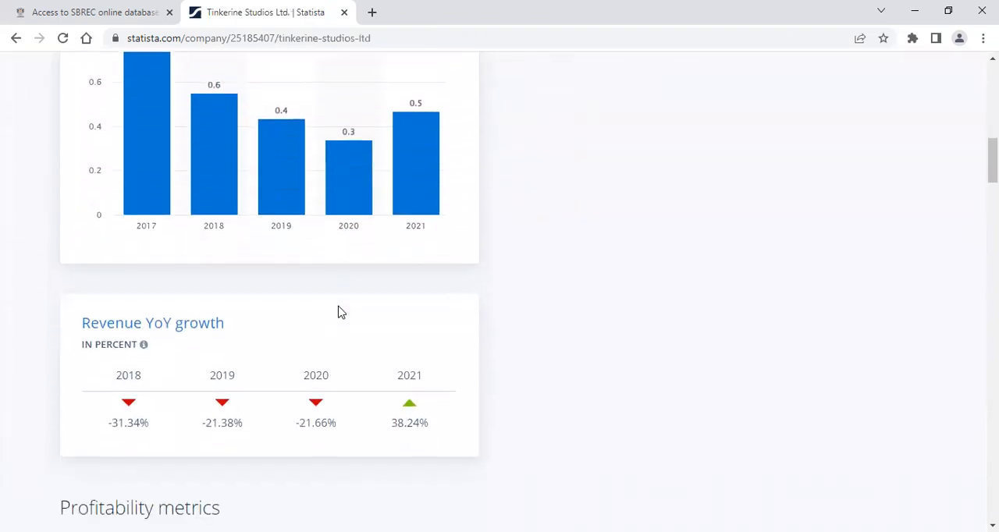